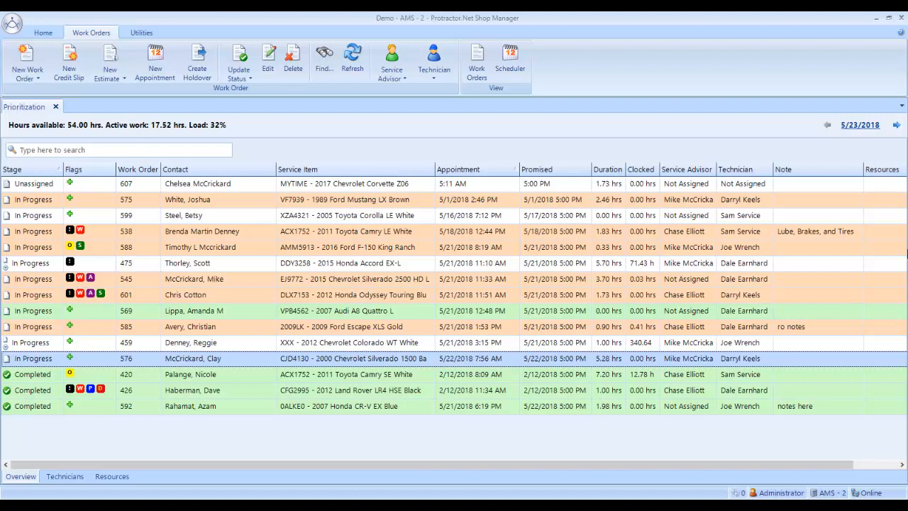
mouse_move(72, 142)
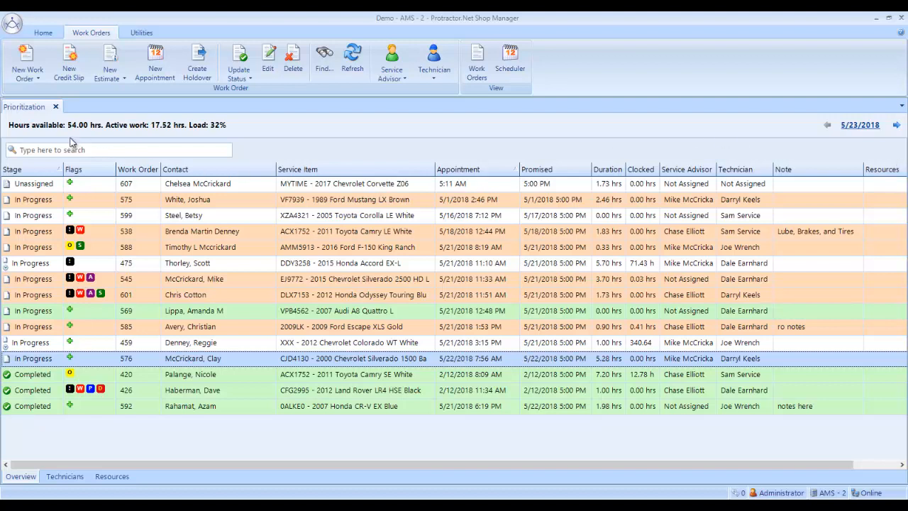
mouse_move(367, 311)
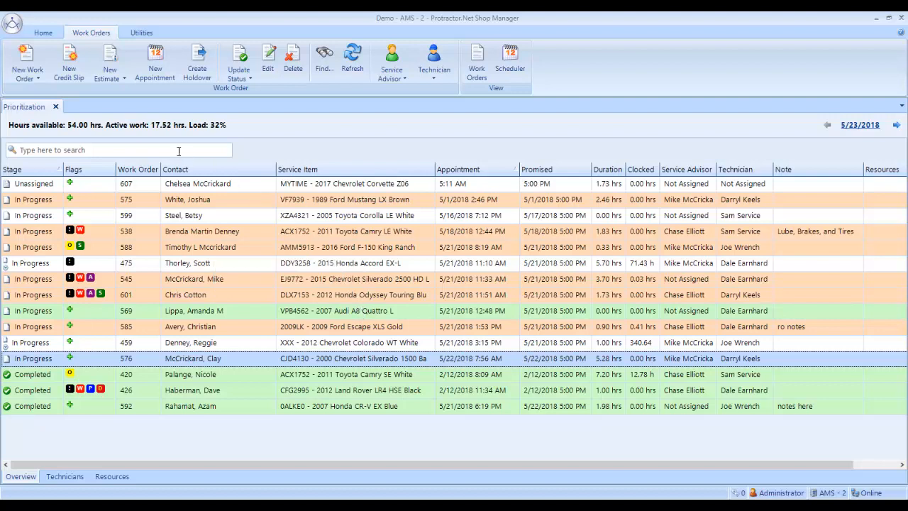
Start a new work order from the prioritization list
click(25, 63)
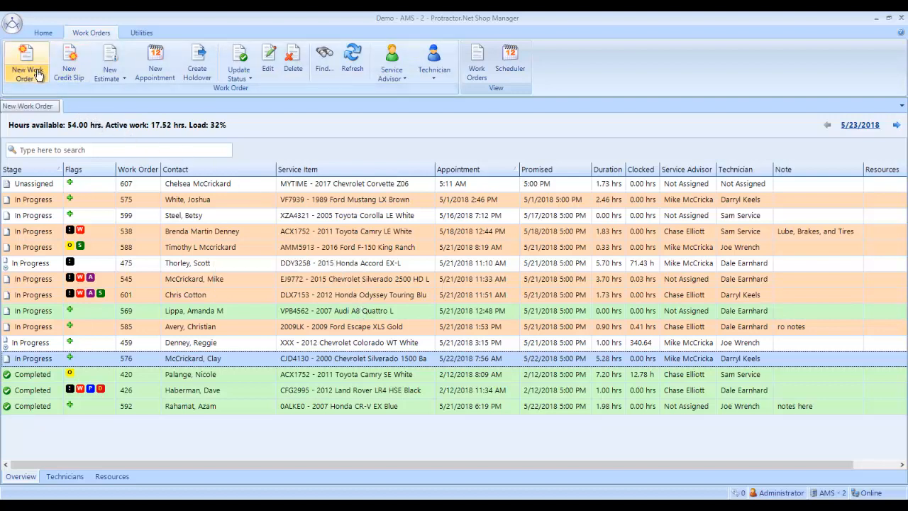
Pick a work order template and find Automotive Management Solution by its (919) phone number
click(25, 63)
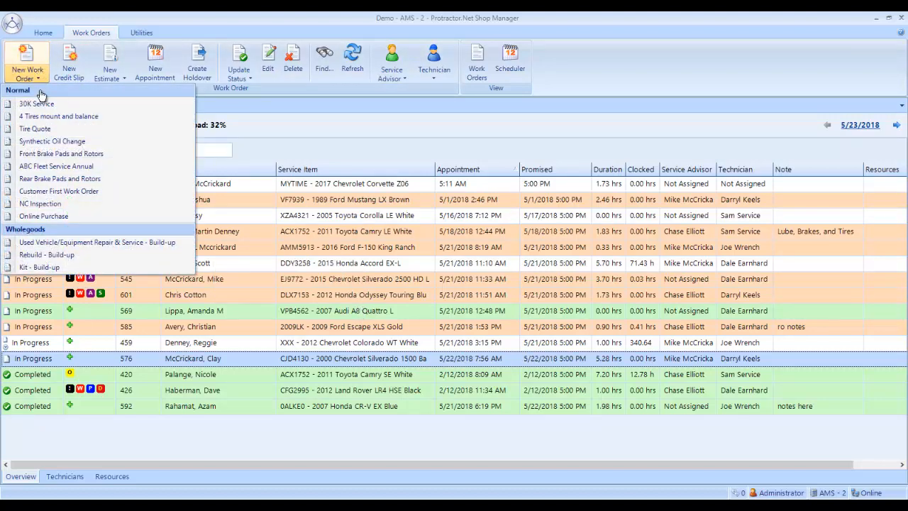
mouse_move(36, 103)
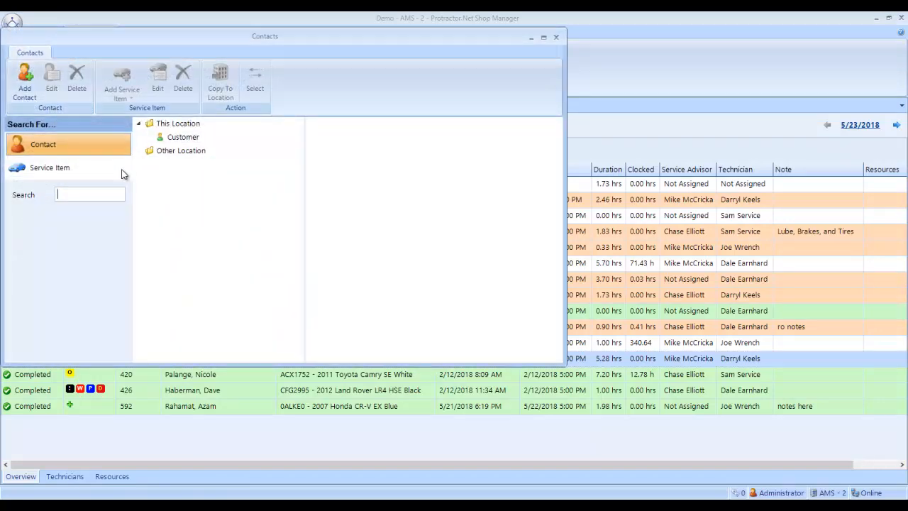
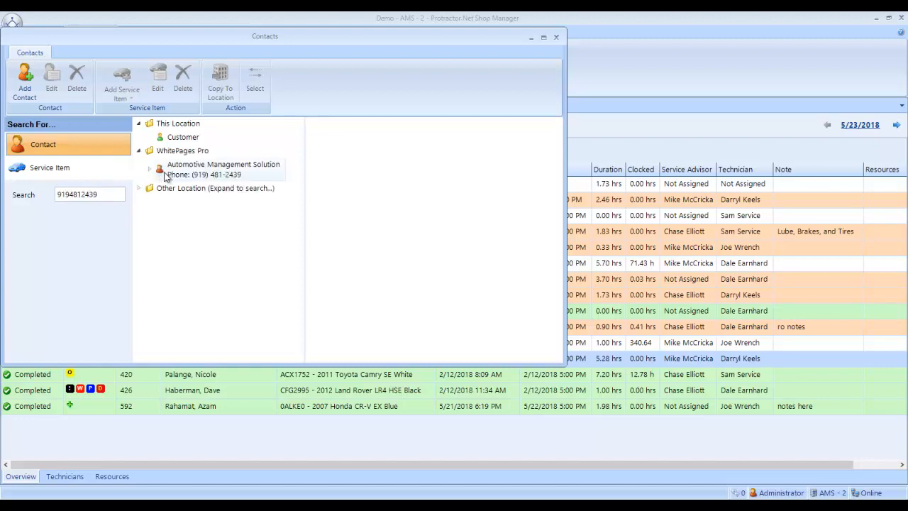
click(223, 169)
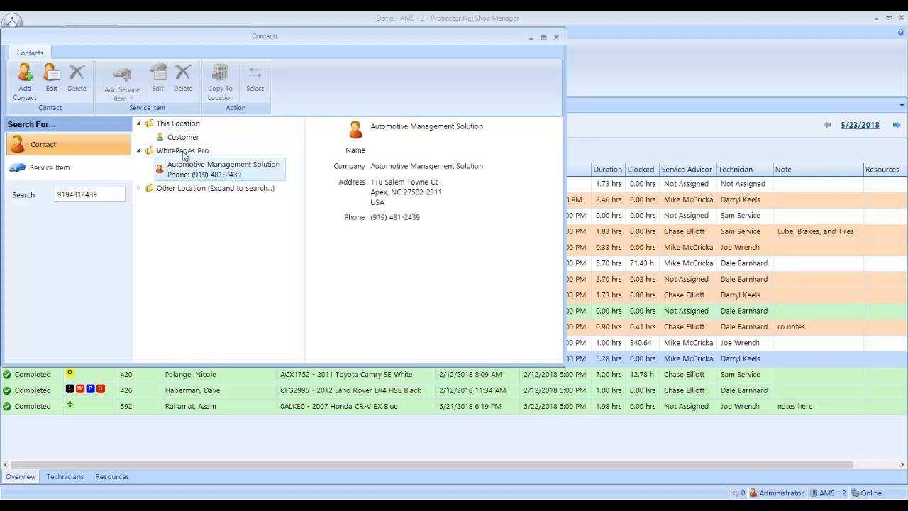
click(51, 78)
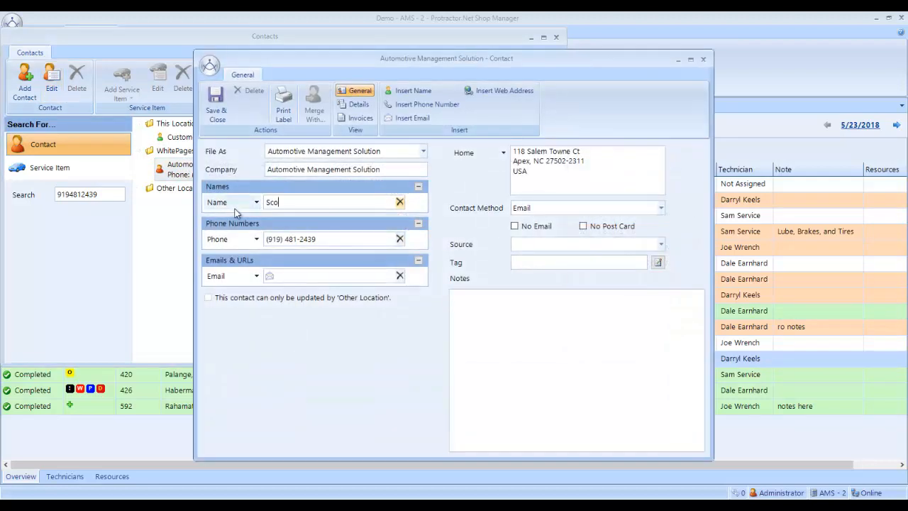
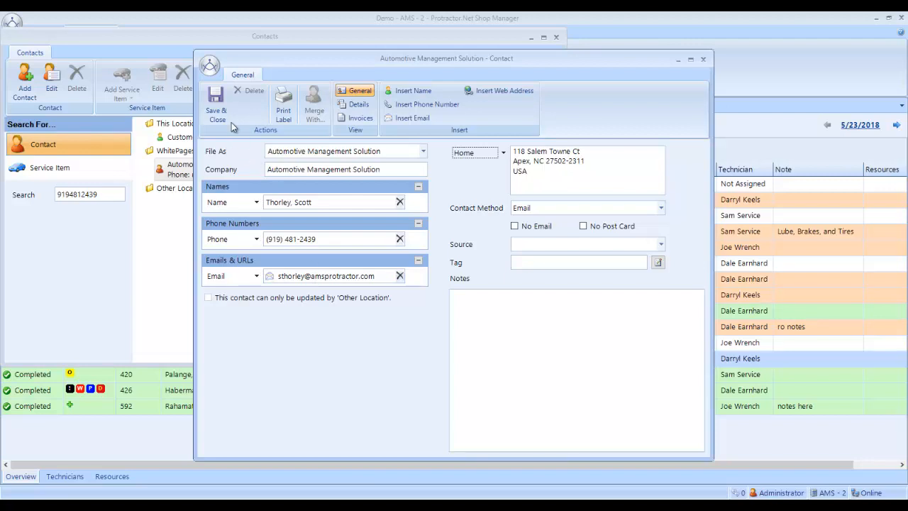
click(216, 102)
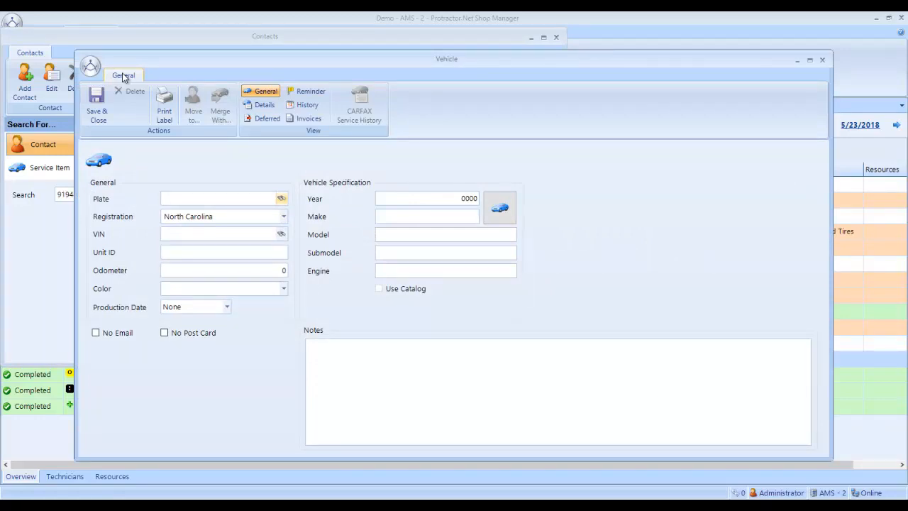
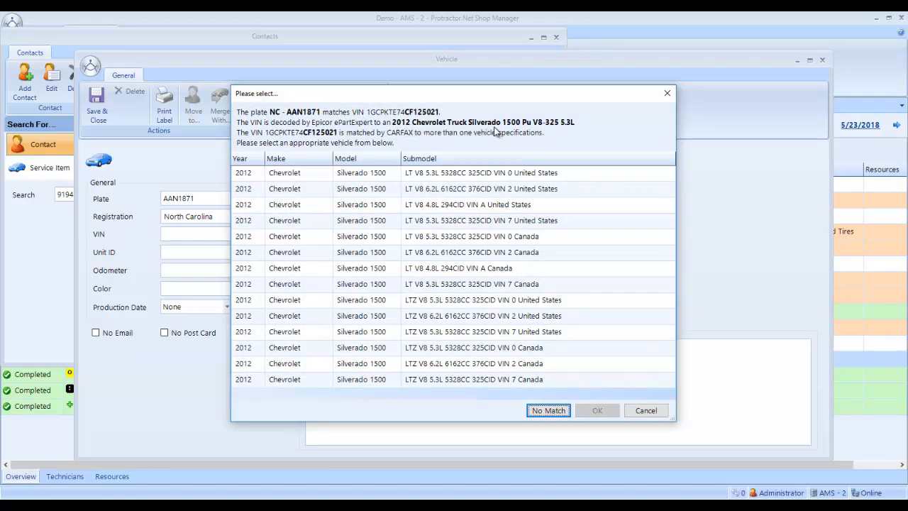
mouse_move(519, 134)
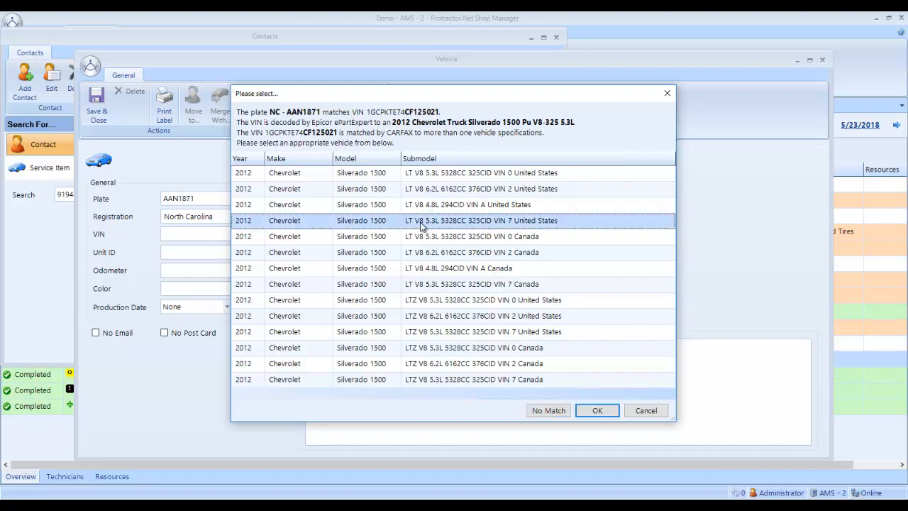
mouse_move(514, 221)
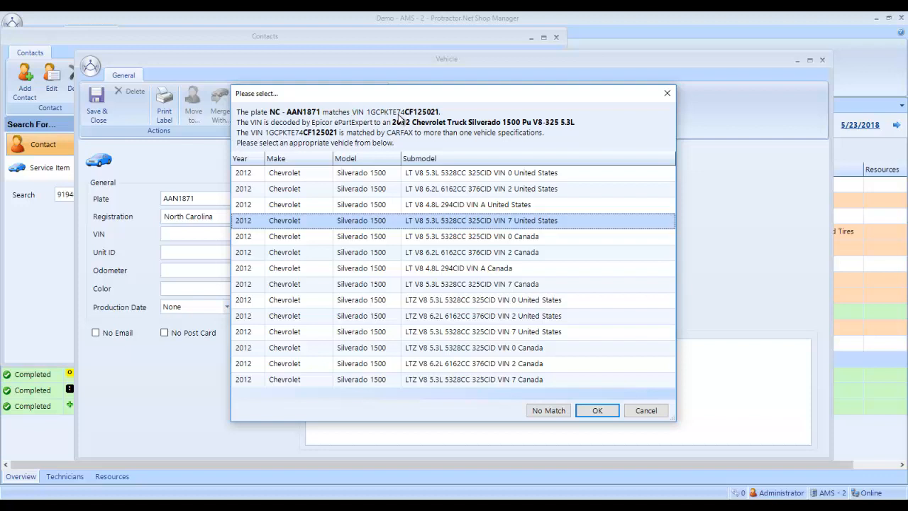
click(596, 410)
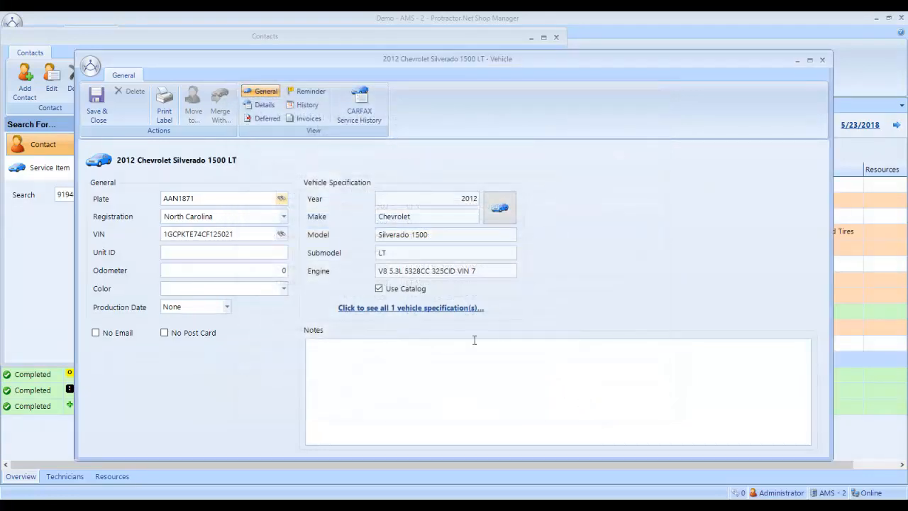
click(284, 288)
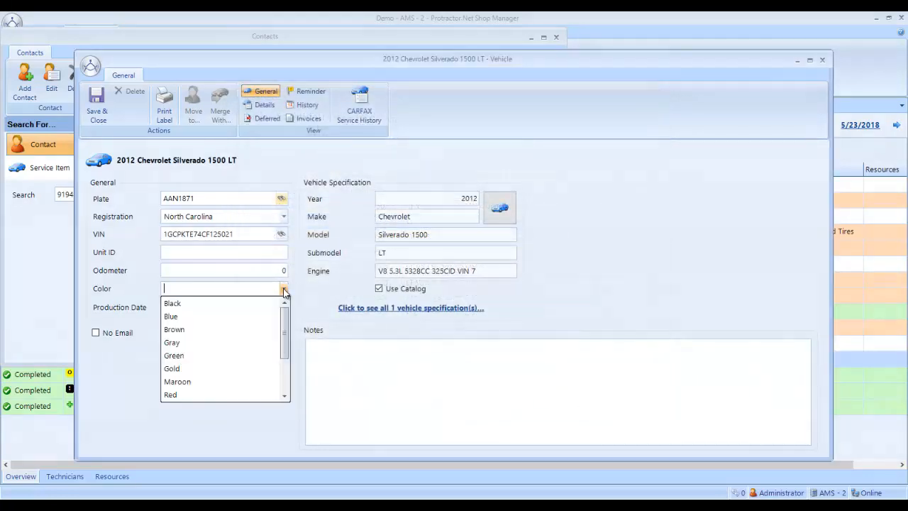
click(173, 303)
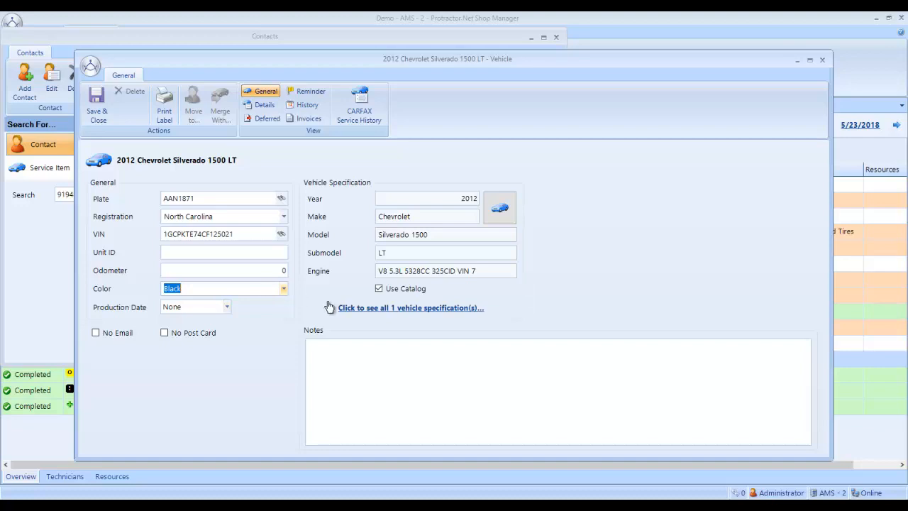
click(224, 253)
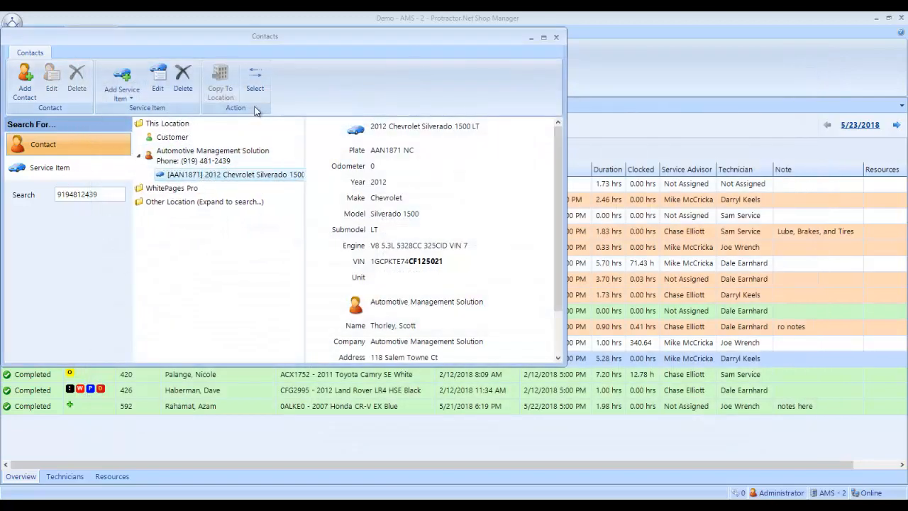
Create the Silverado work order and confirm the 6 quart 5W-30 oil capacity
click(556, 36)
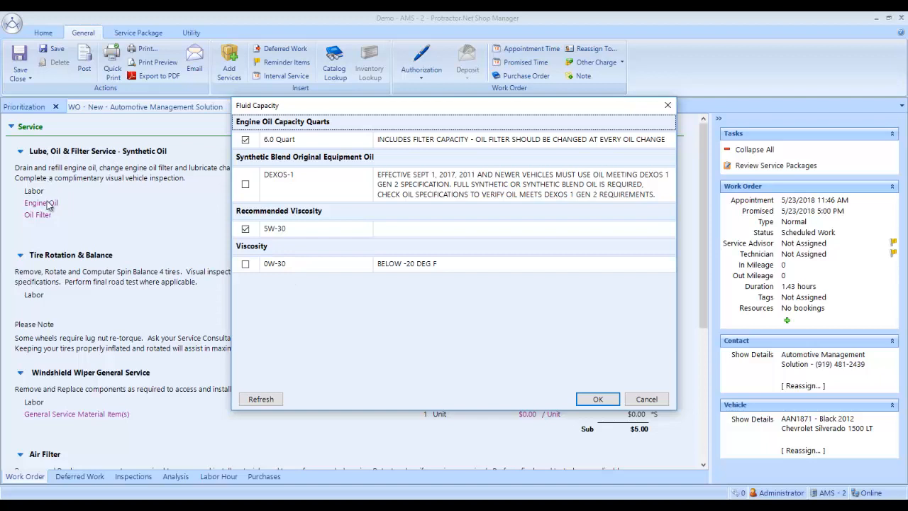
mouse_move(298, 151)
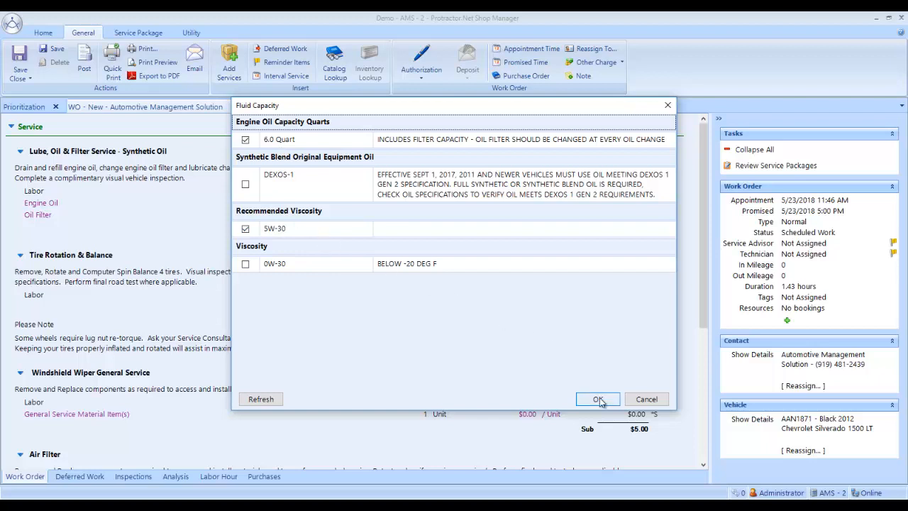
click(596, 399)
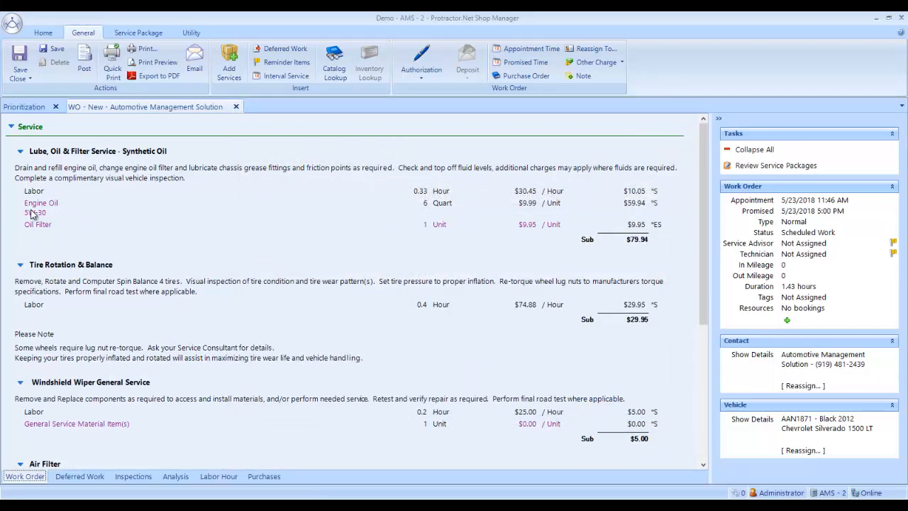
mouse_move(428, 209)
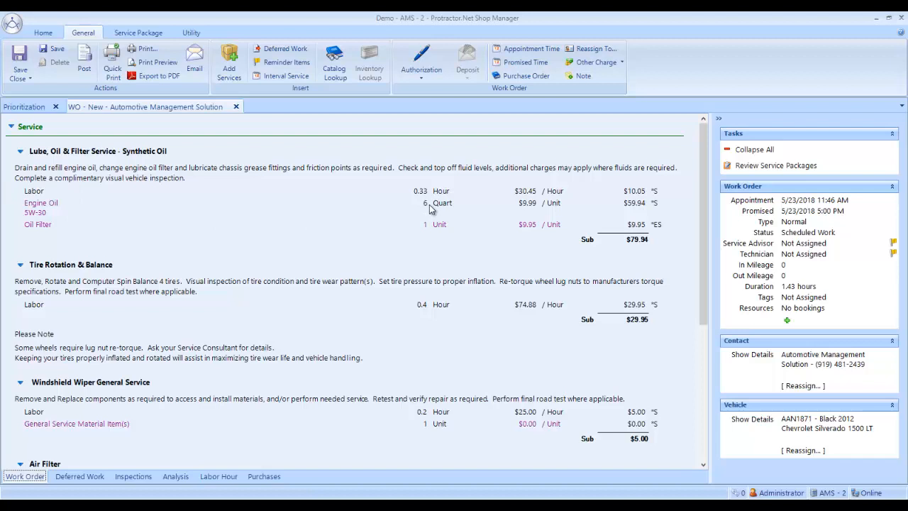
right_click(40, 203)
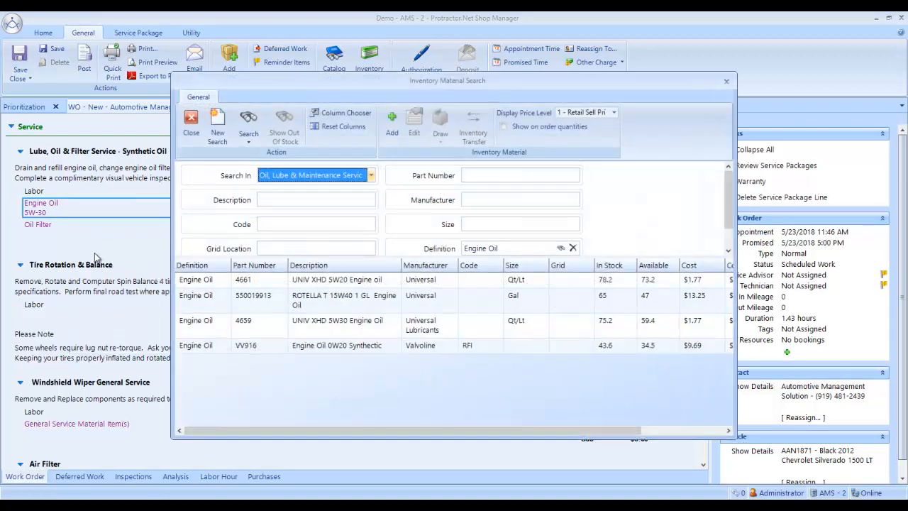
Link the engine oil line to inventory part 4659 UNIV XHD 5W30, 6 units at $9.99
click(343, 320)
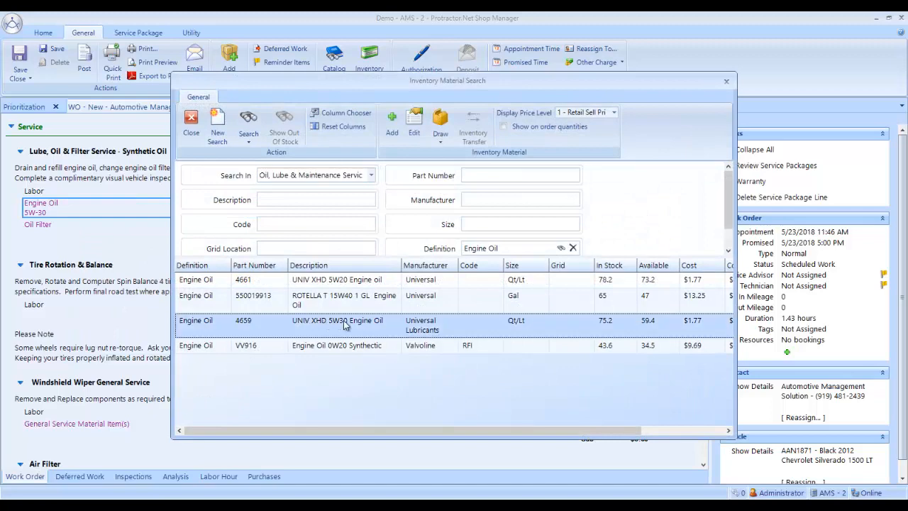
mouse_move(363, 332)
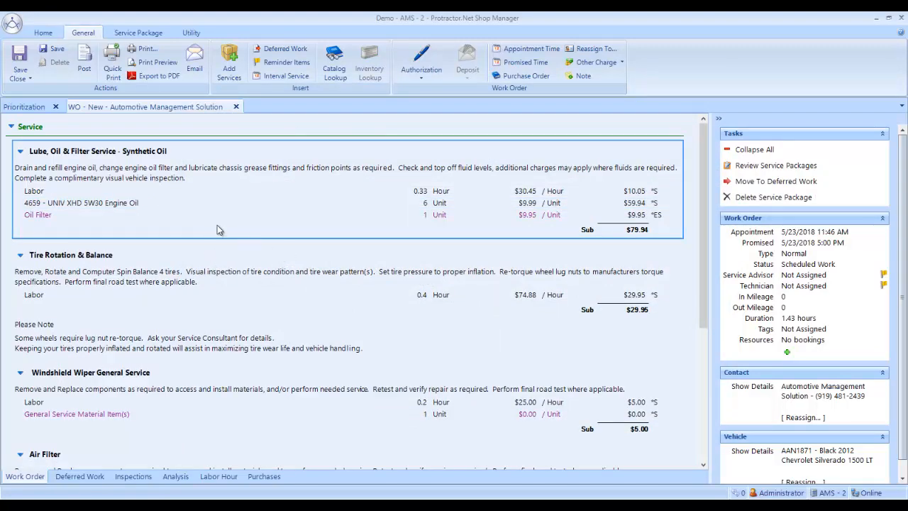
scroll(down, 3)
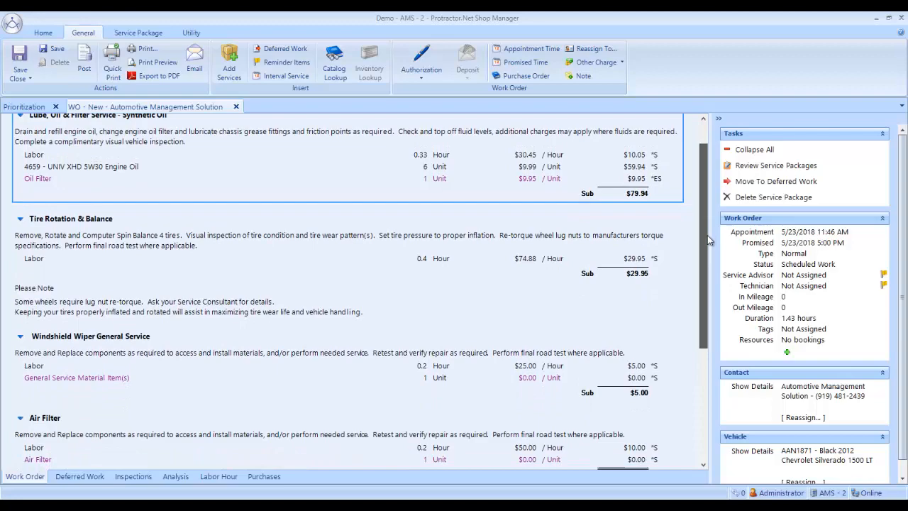
scroll(down, 3)
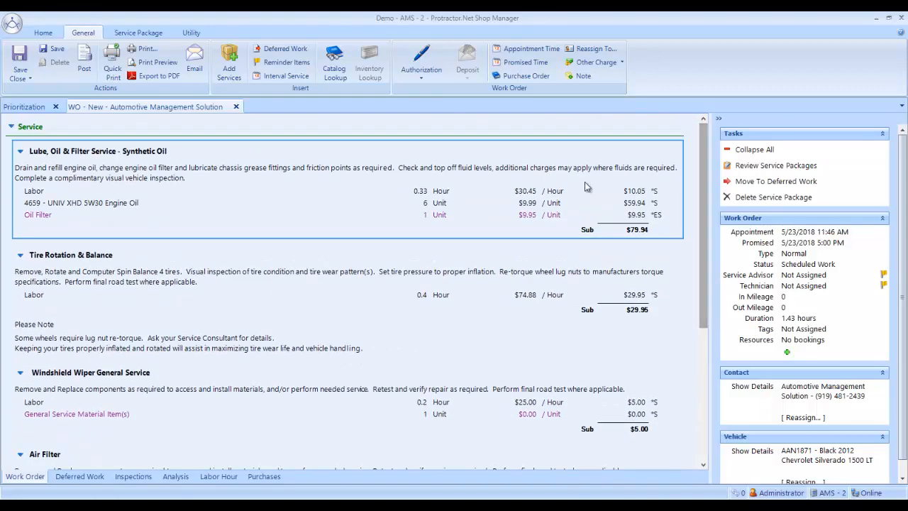
Check oil filters at O'Reilly's and apply the WIX 57060 to the oil service
click(335, 62)
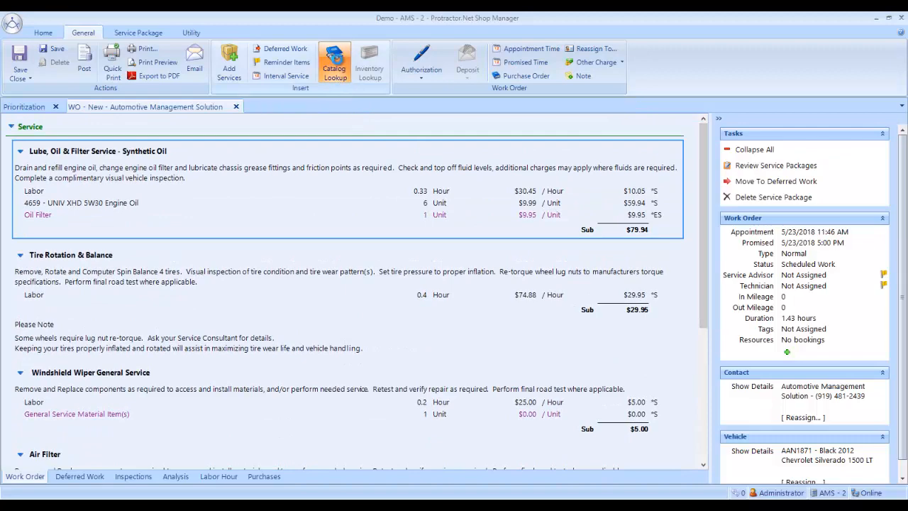
click(335, 59)
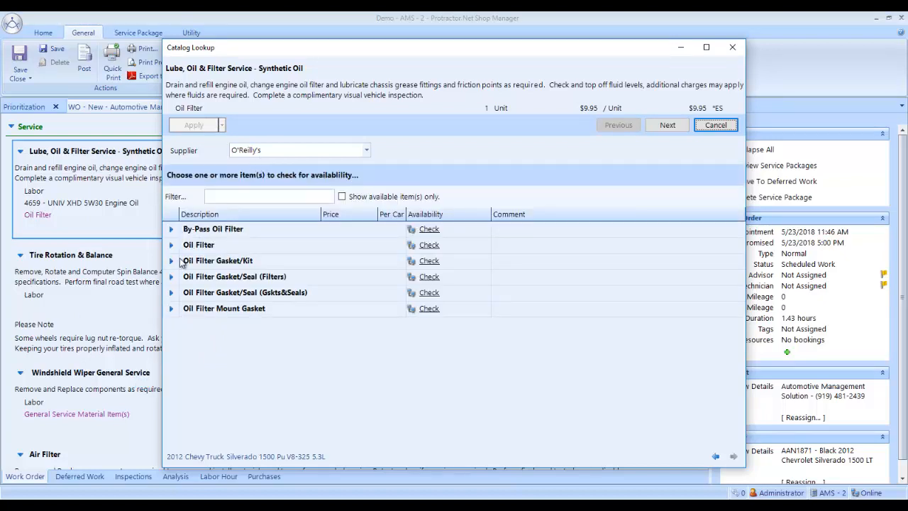
click(170, 244)
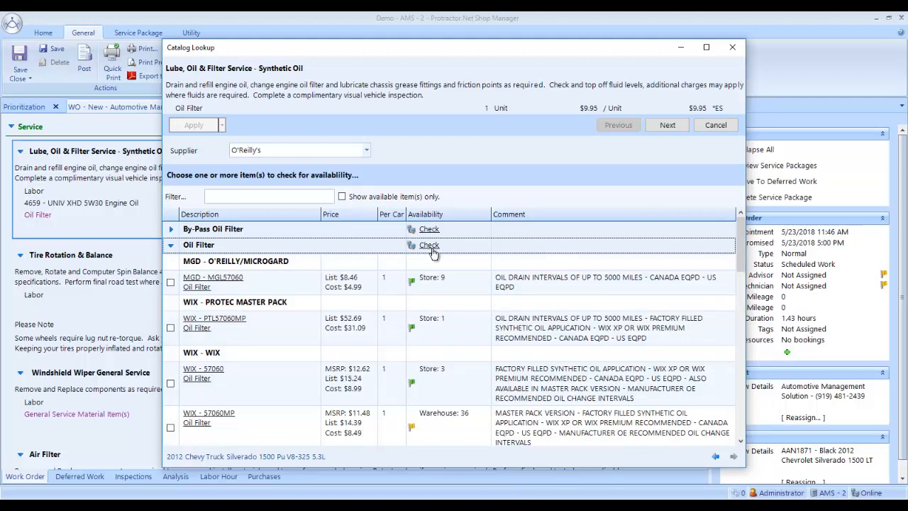
click(366, 150)
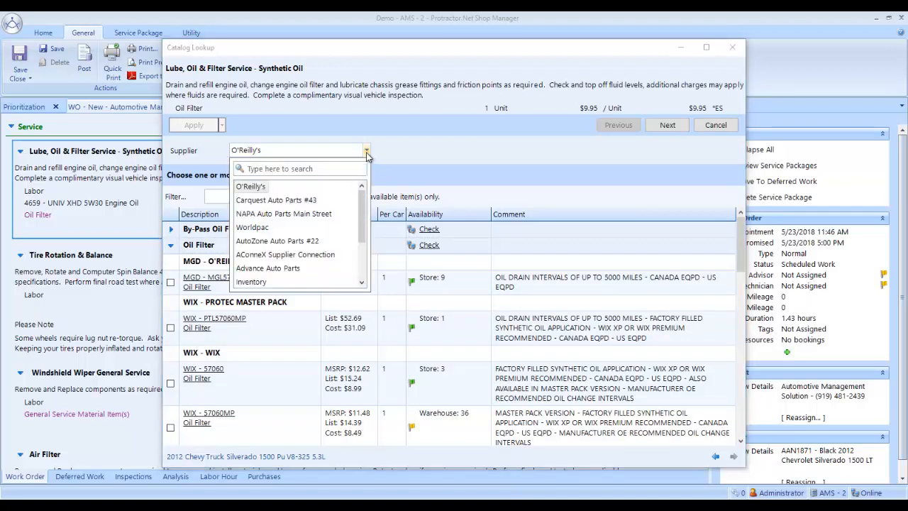
click(249, 185)
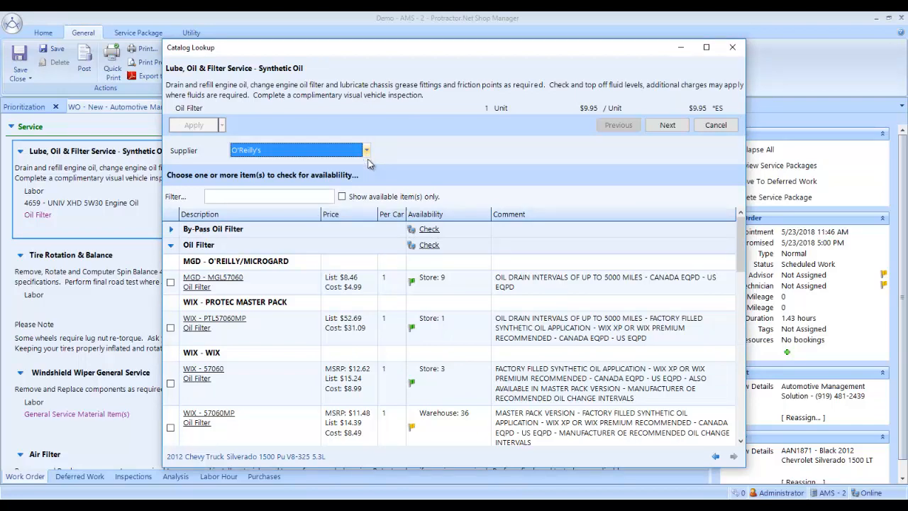
mouse_move(426, 318)
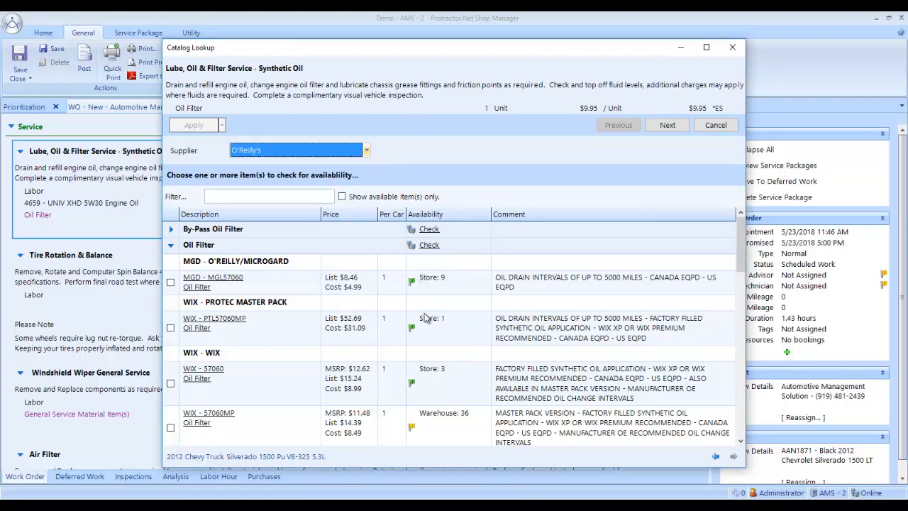
mouse_move(205, 362)
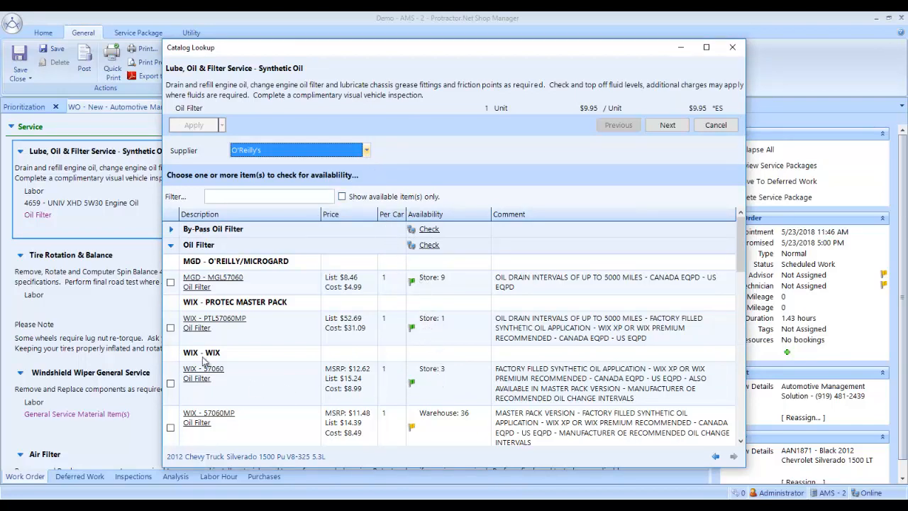
click(170, 383)
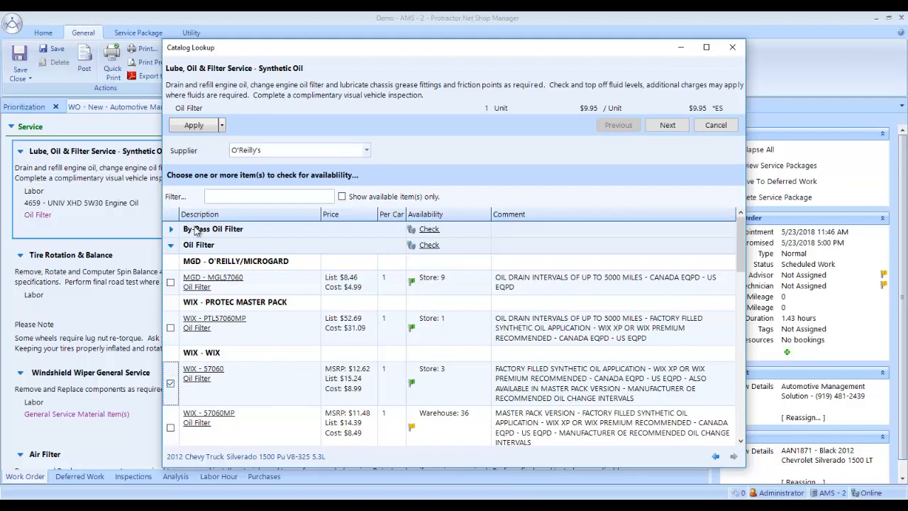
click(667, 125)
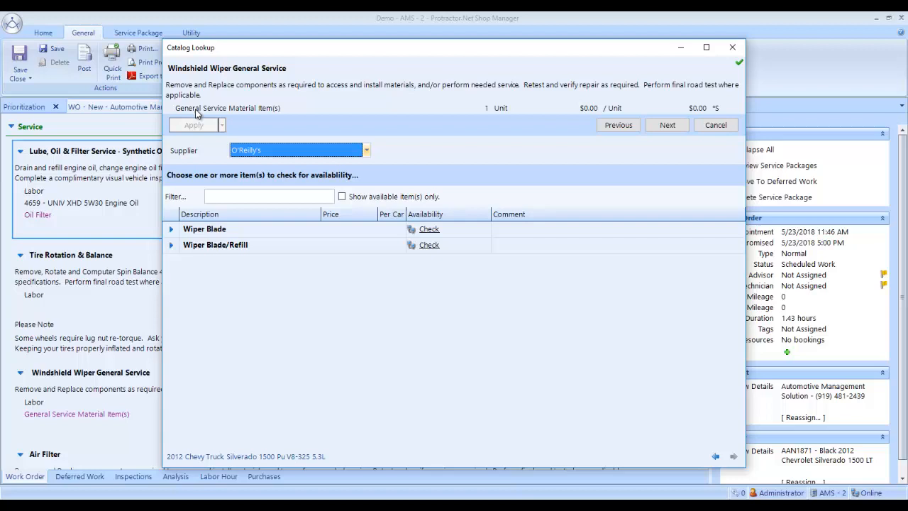
mouse_move(380, 247)
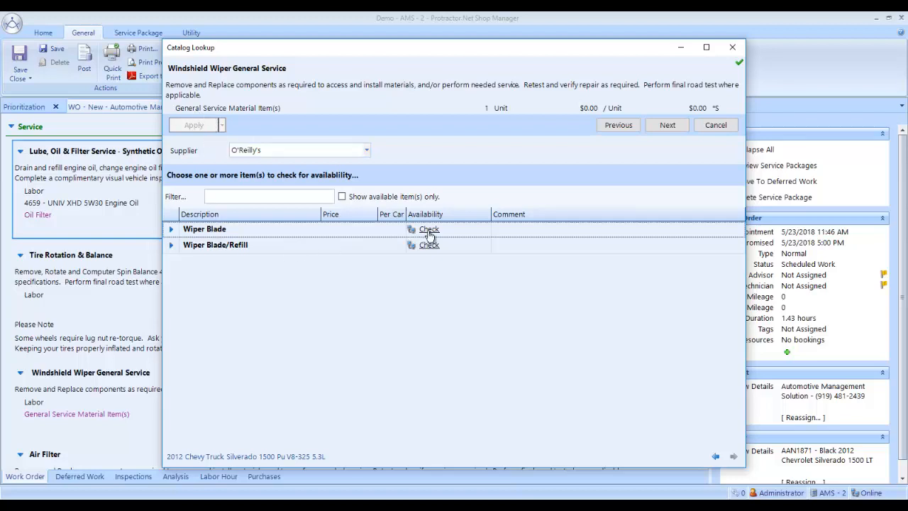
Check wiper blades at the supplier and choose the Bosch 82202
click(428, 229)
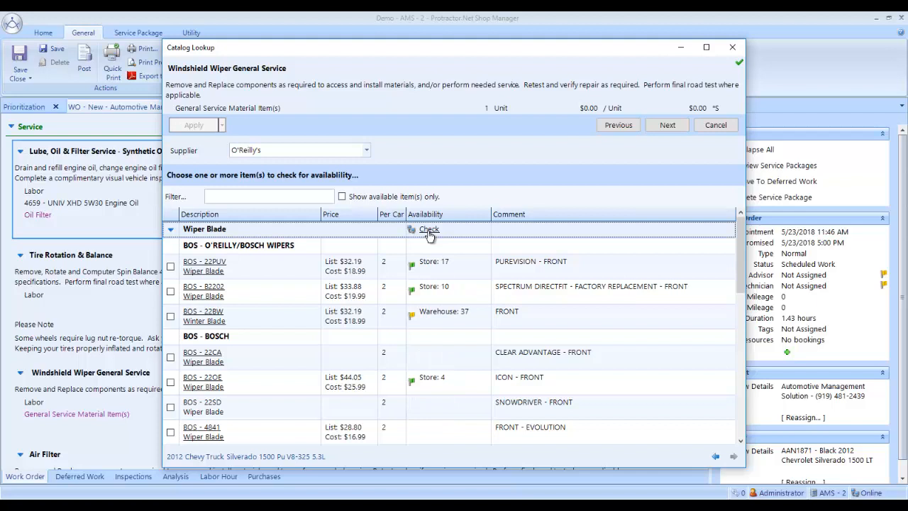
mouse_move(431, 290)
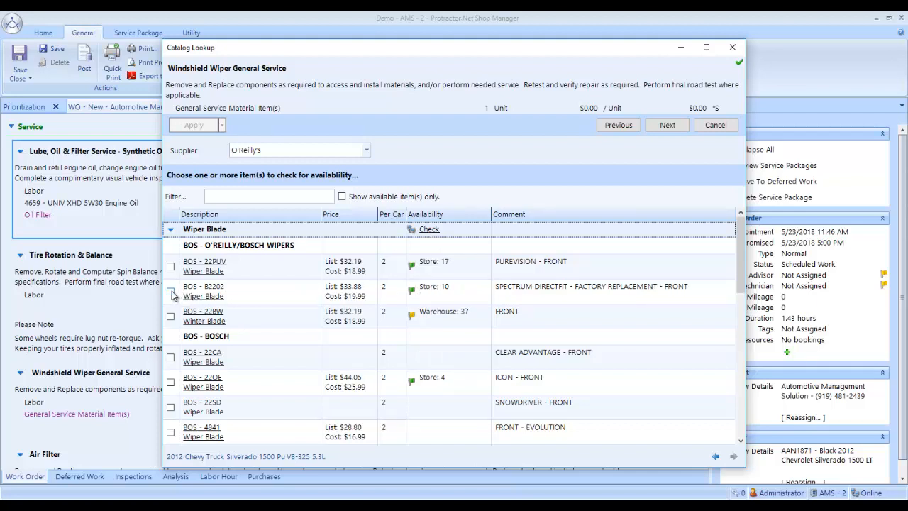
click(170, 291)
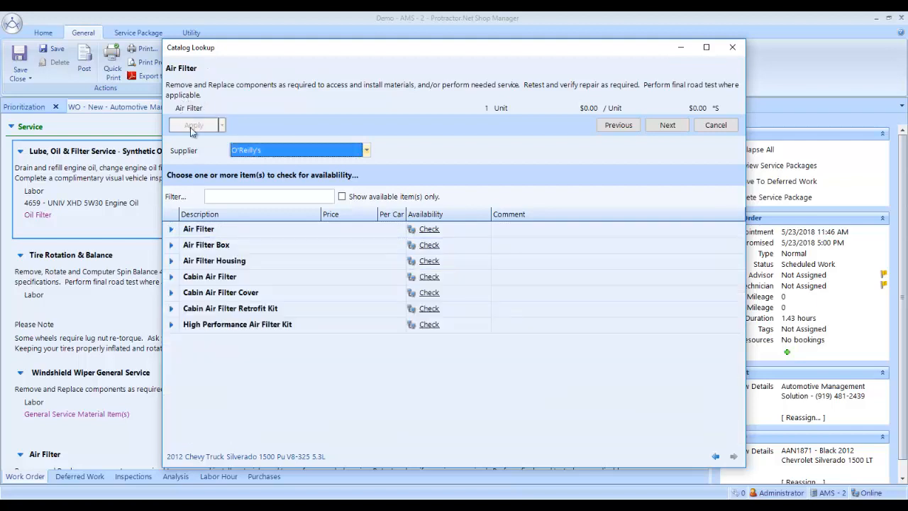
Check air filters at the supplier and choose the WIX 42487
click(428, 228)
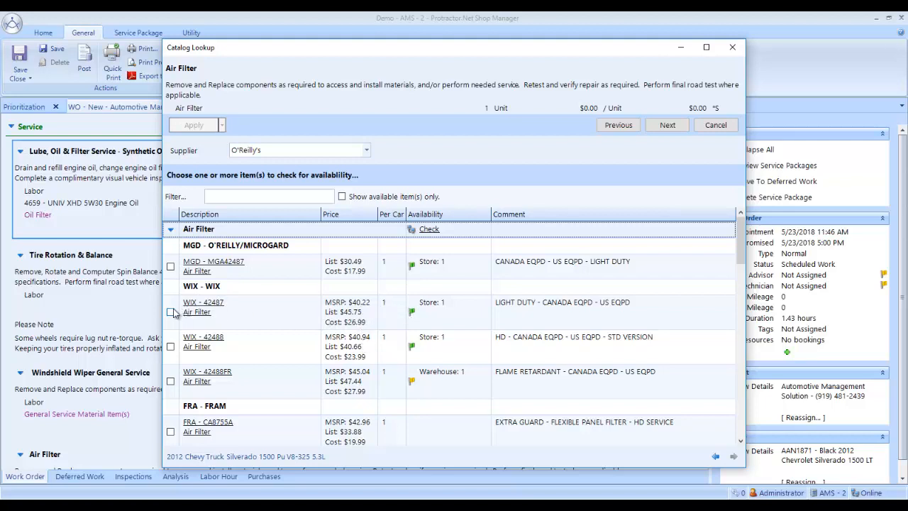
click(171, 312)
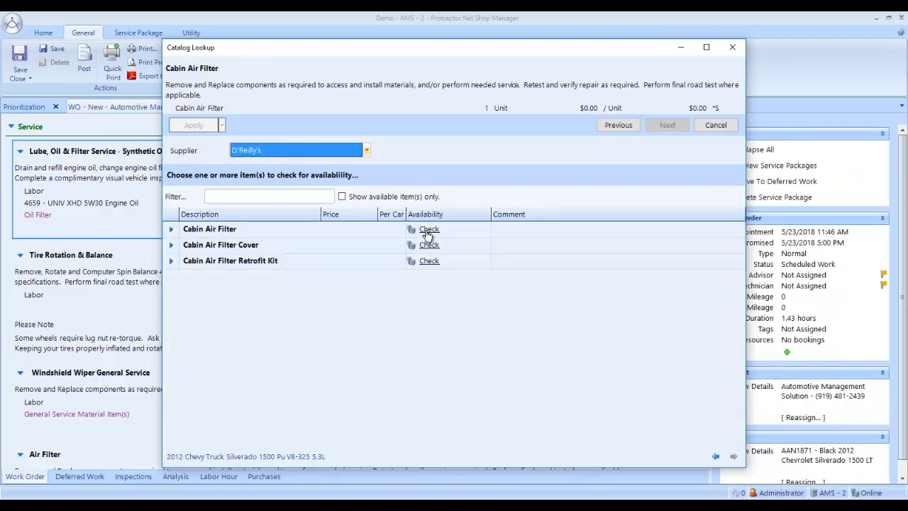
Check in-stock cabin air filters at Carquest Auto Parts #43 for the 4D Crew Cab
click(428, 228)
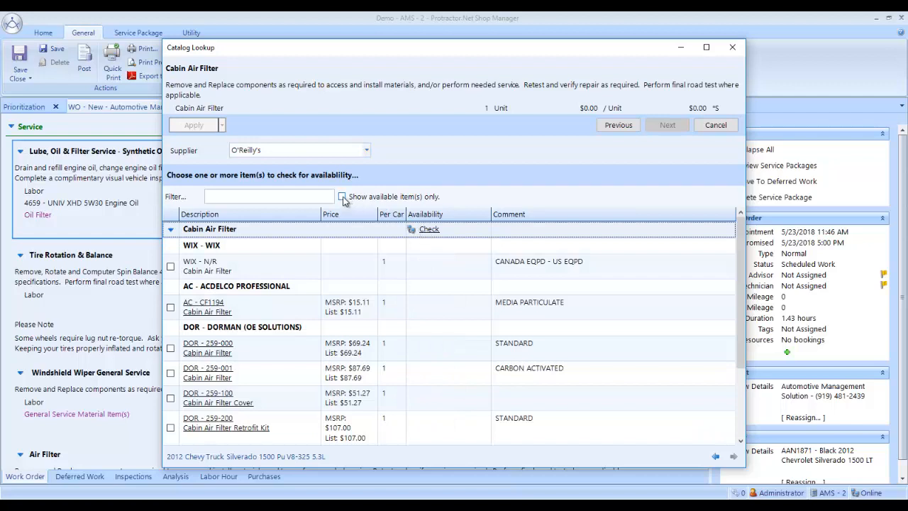
click(341, 196)
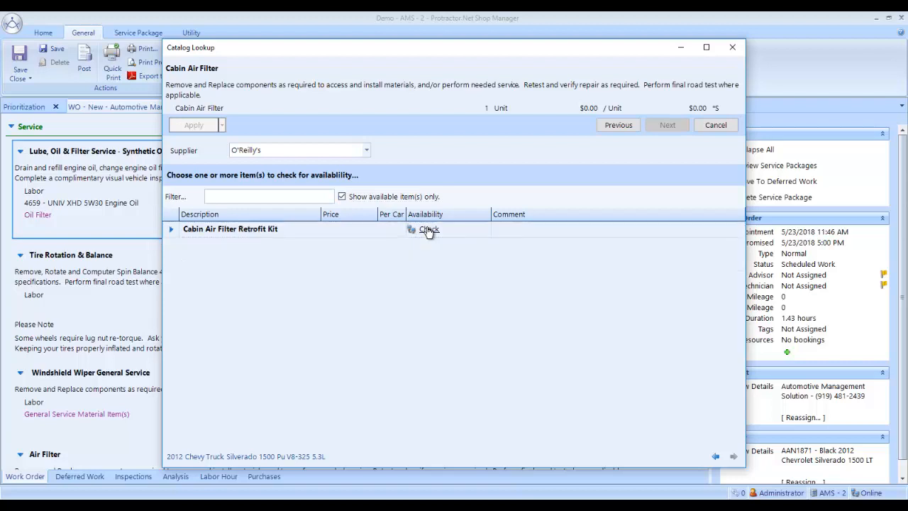
click(429, 230)
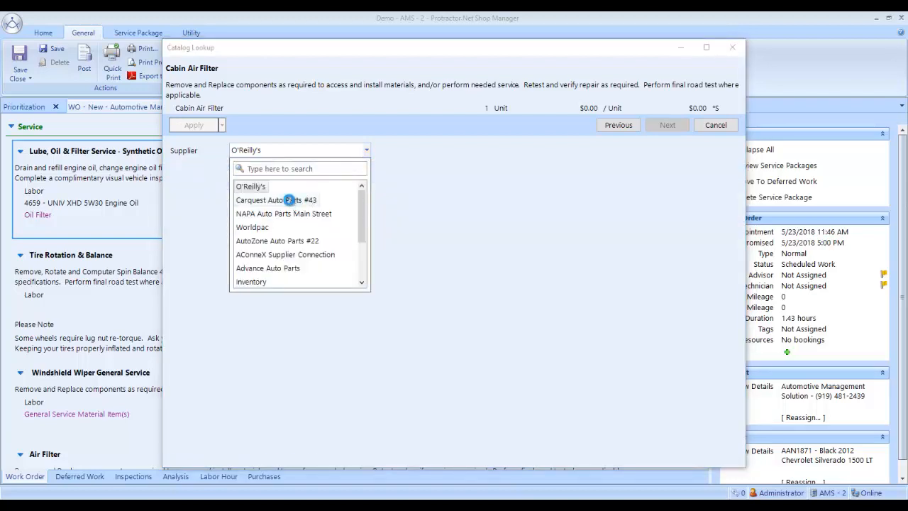
click(275, 199)
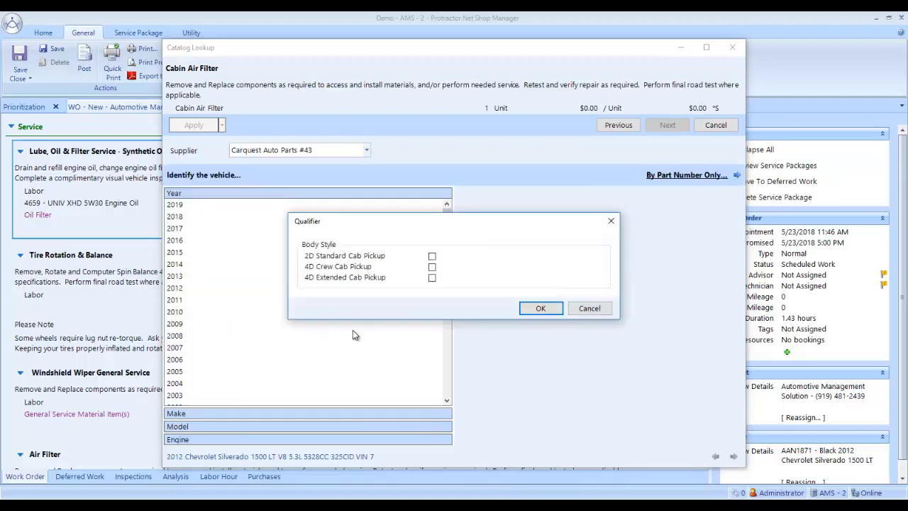
click(432, 267)
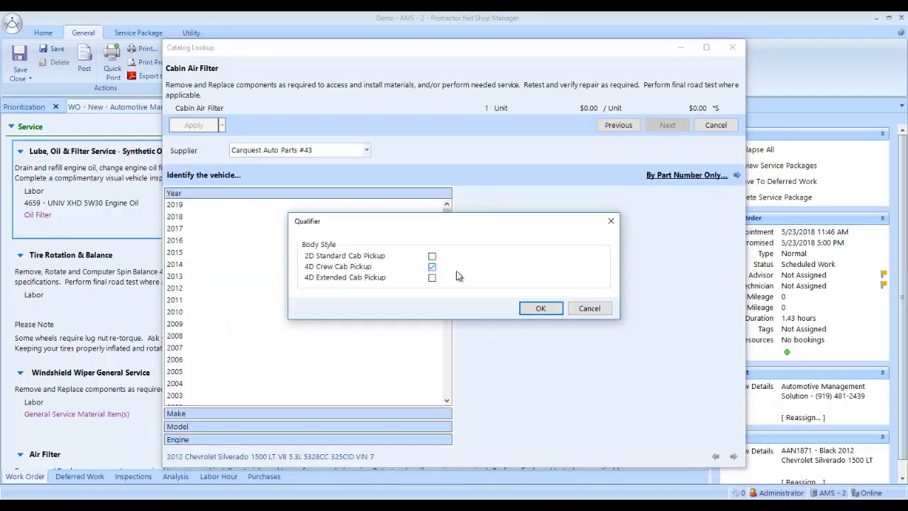
click(539, 308)
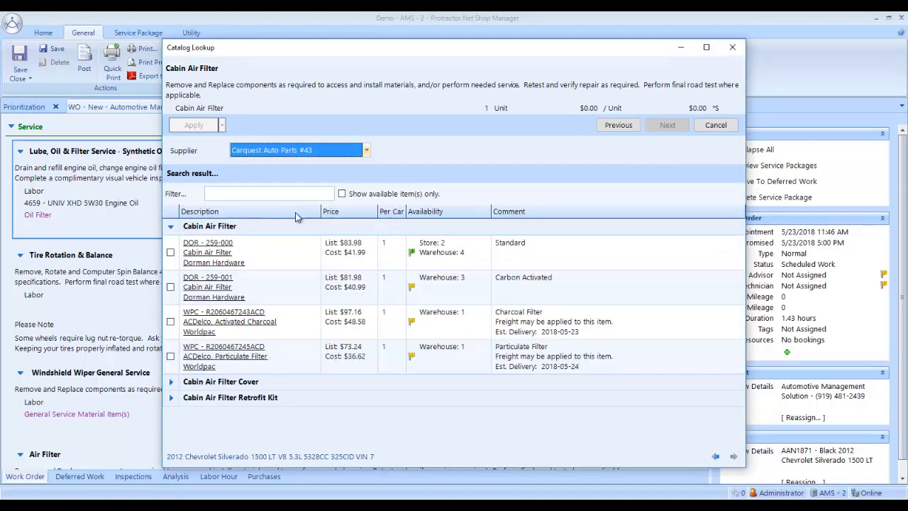
mouse_move(387, 255)
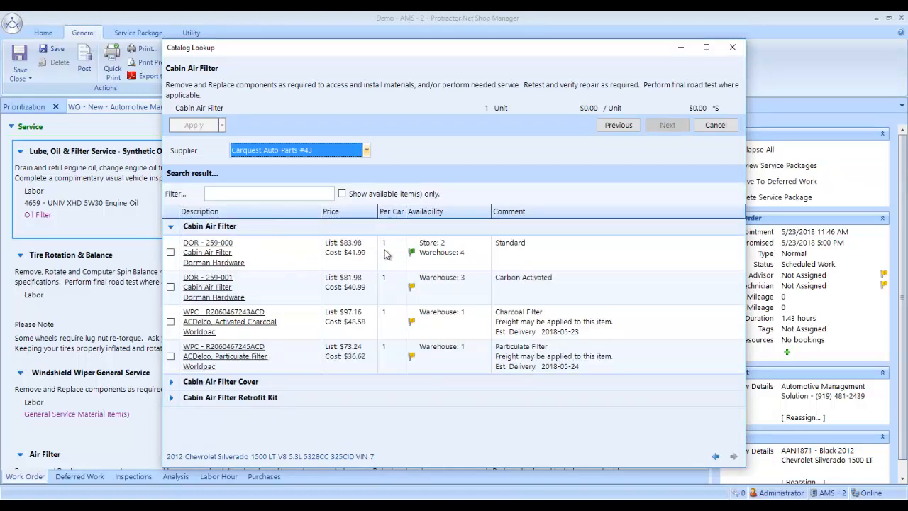
Choose the Dorman 259-000 cabin air filter for the work order
click(170, 252)
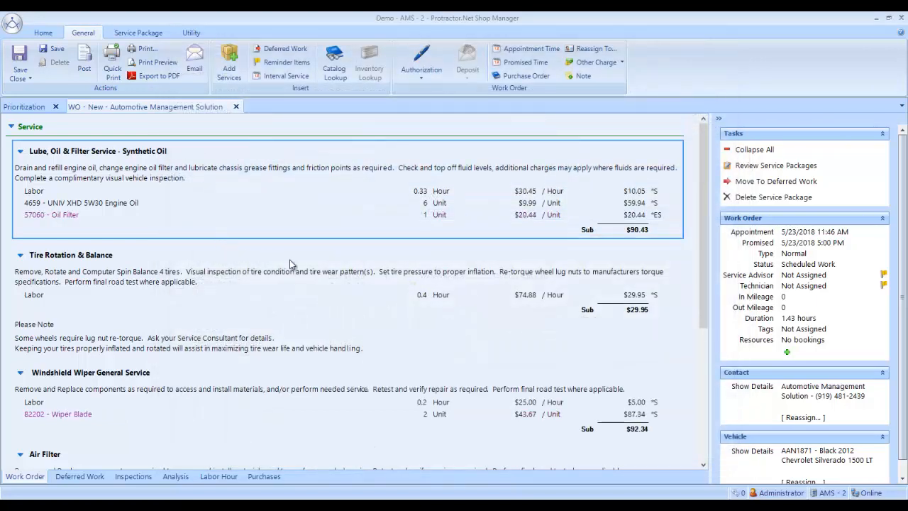
mouse_move(193, 196)
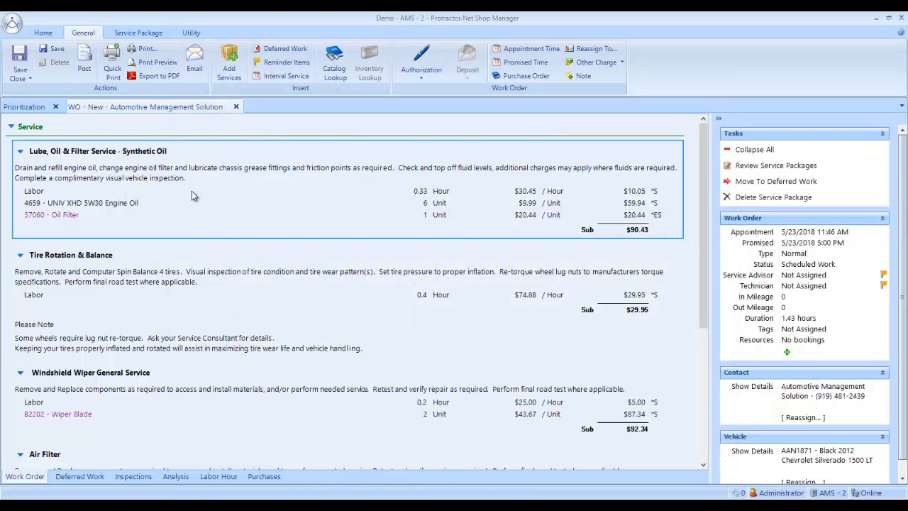
mouse_move(156, 206)
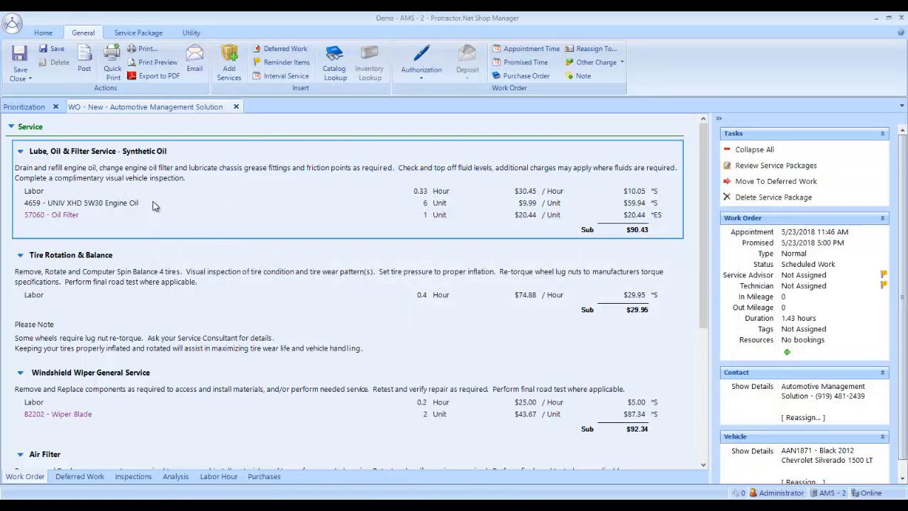
scroll(down, 3)
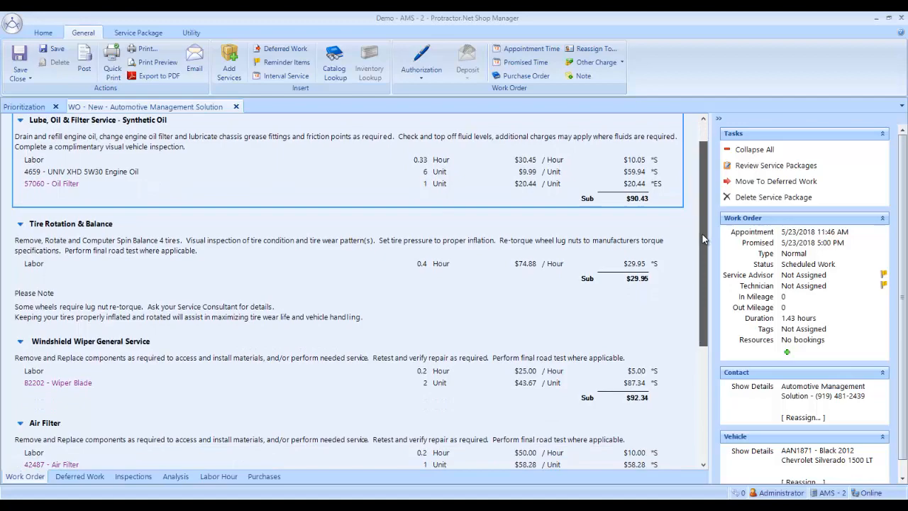
scroll(down, 3)
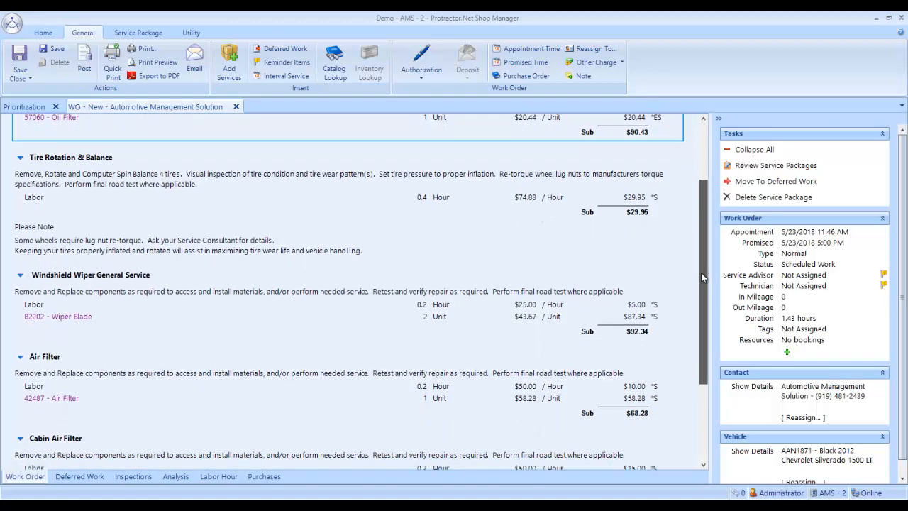
scroll(down, 3)
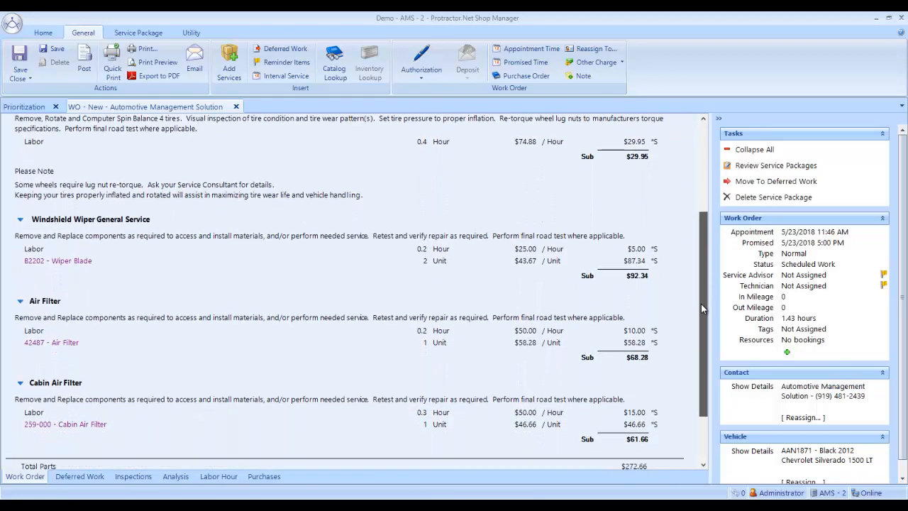
scroll(down, 3)
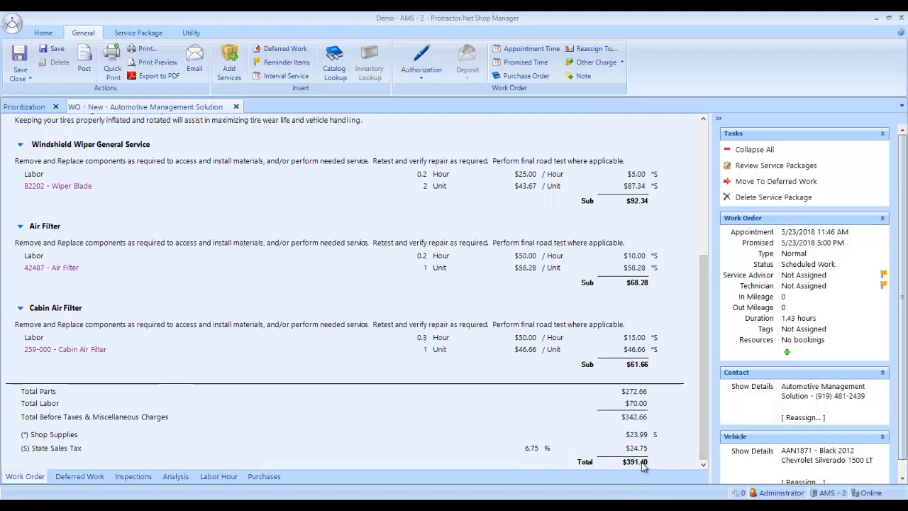
mouse_move(619, 470)
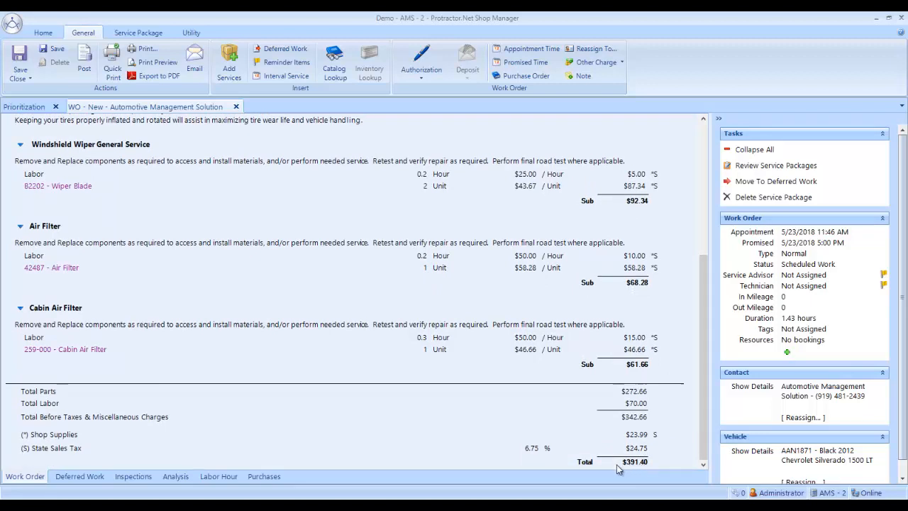
mouse_move(619, 469)
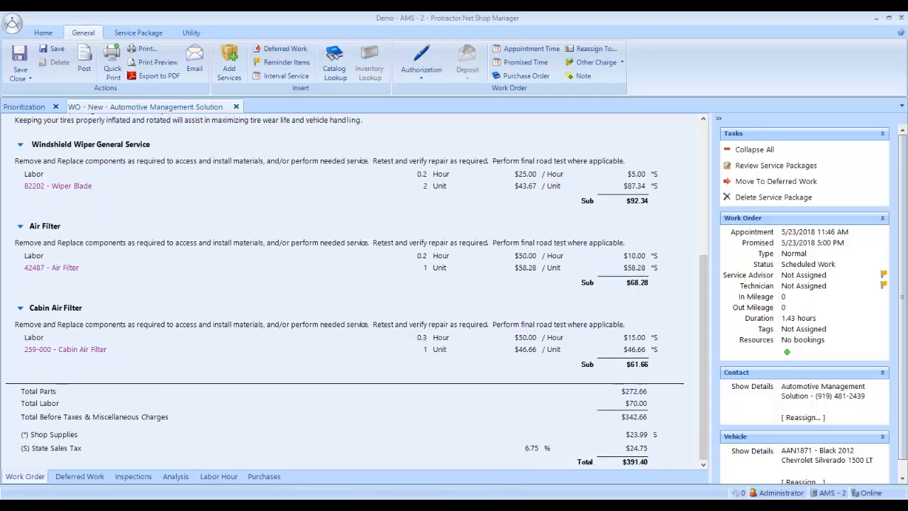